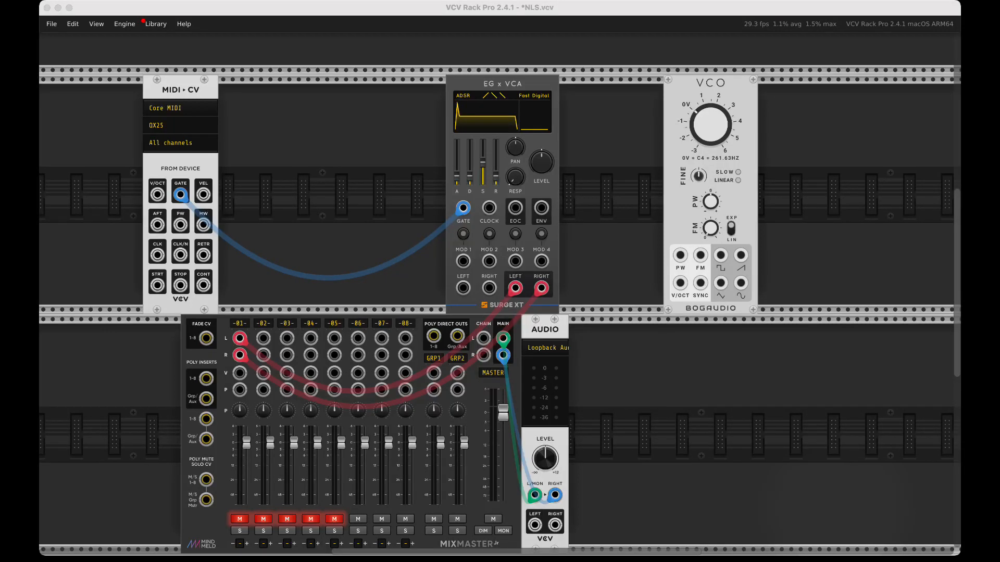
mouse_move(777, 337)
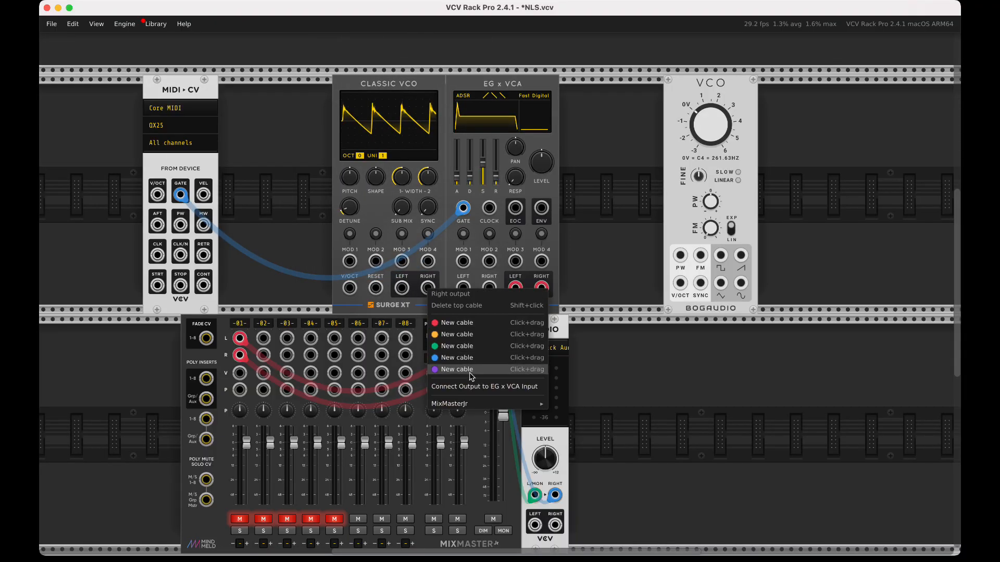
- Connect the Surge XT Classic VCO's stereo outputs into the EG x VCA inputs
click(485, 386)
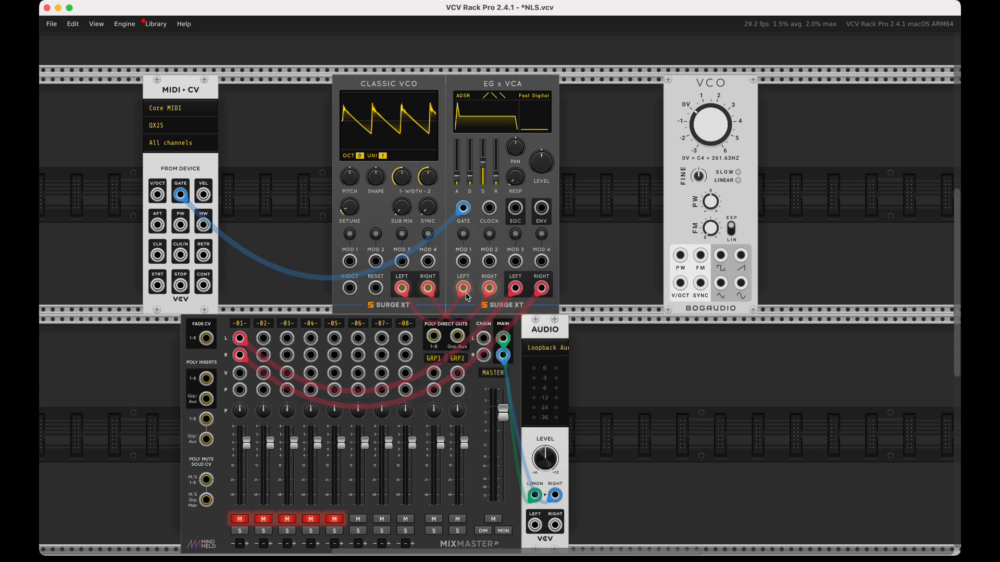
mouse_move(350, 287)
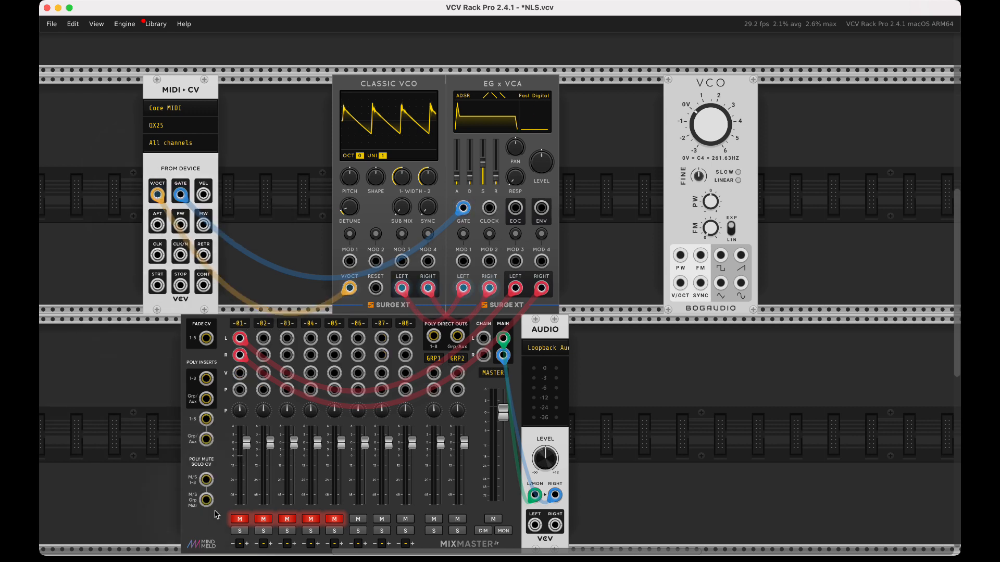
- Unmute mixer channel 1 and set the Classic VCO to 3 unison voices
click(240, 519)
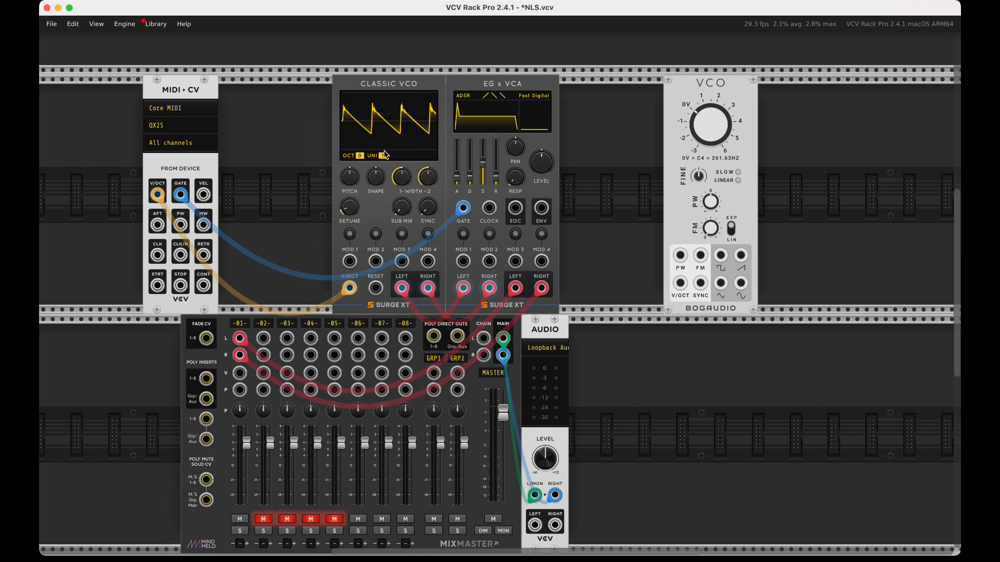
click(381, 155)
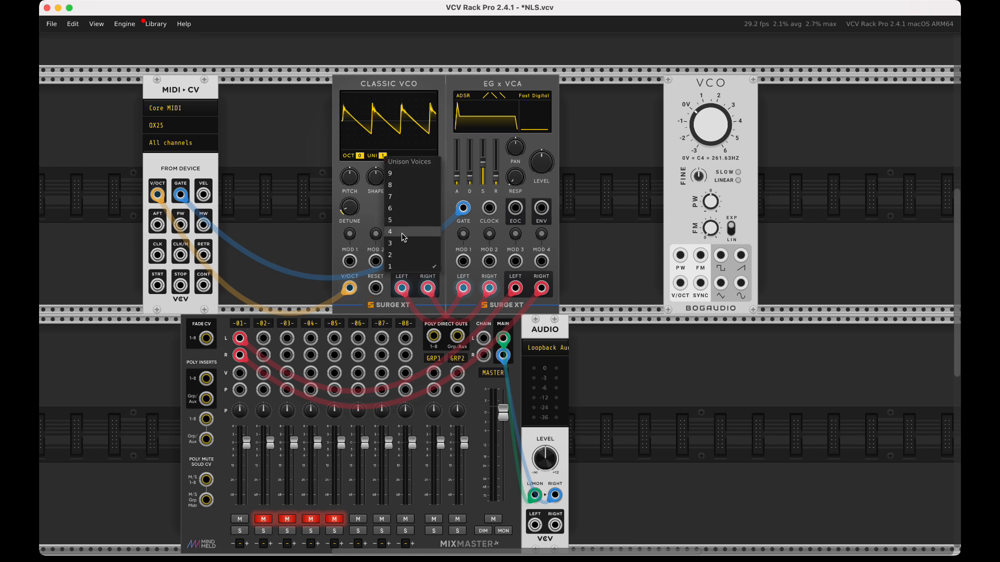
click(389, 243)
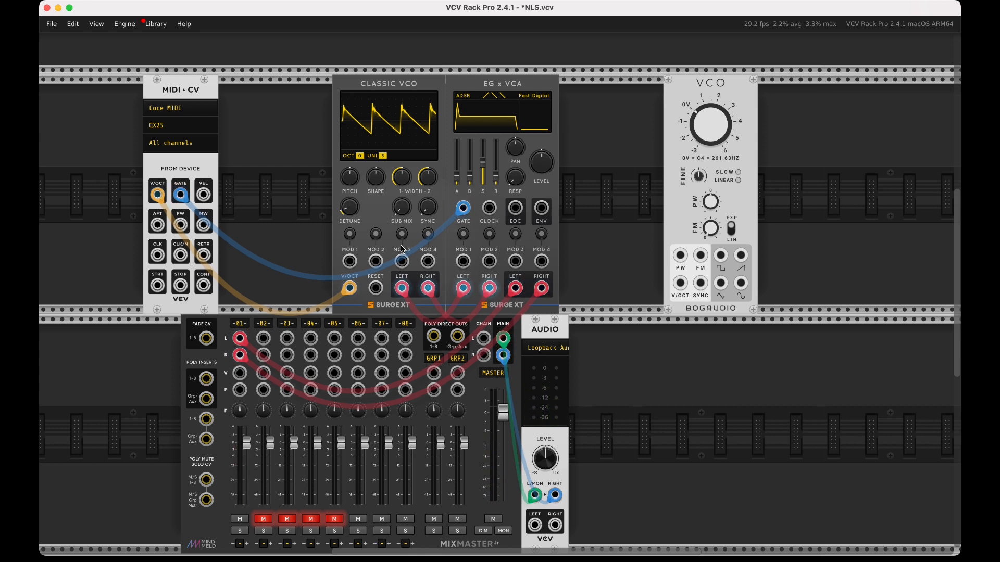
mouse_move(373, 90)
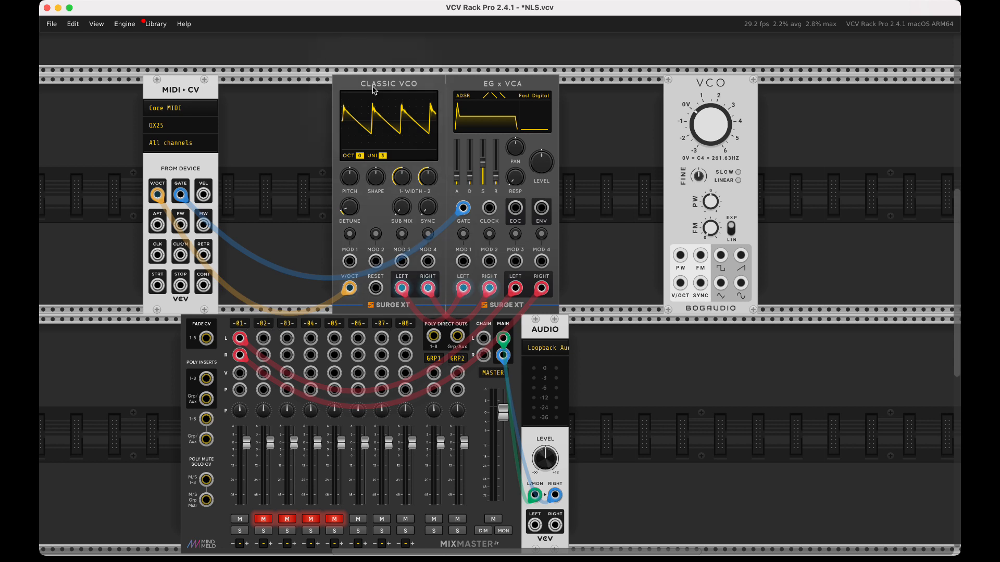
mouse_move(366, 64)
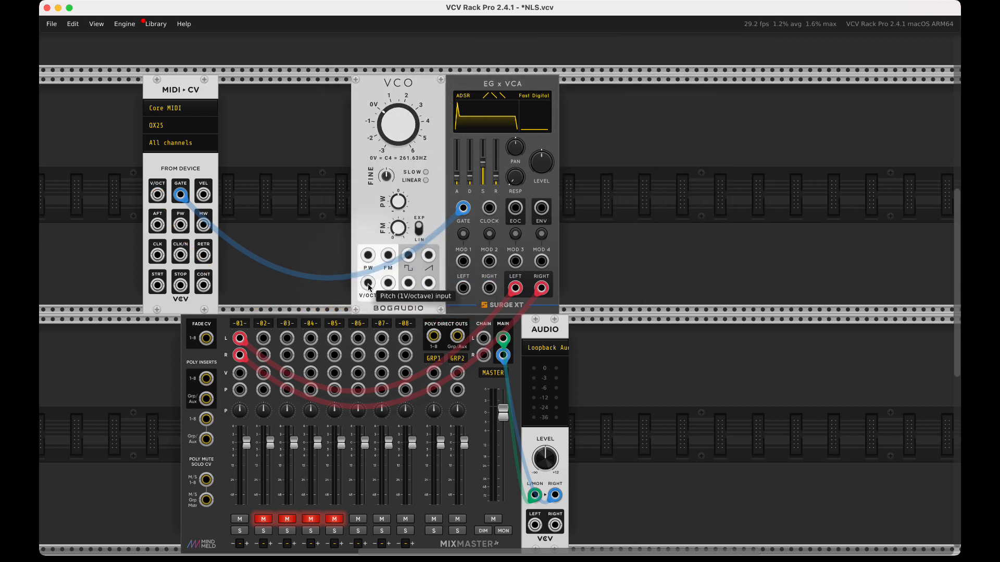
- Patch MIDI-CV V/OCT into the Bogaudio VCO and its square output into the EG x VCA
drag(157, 190, 367, 284)
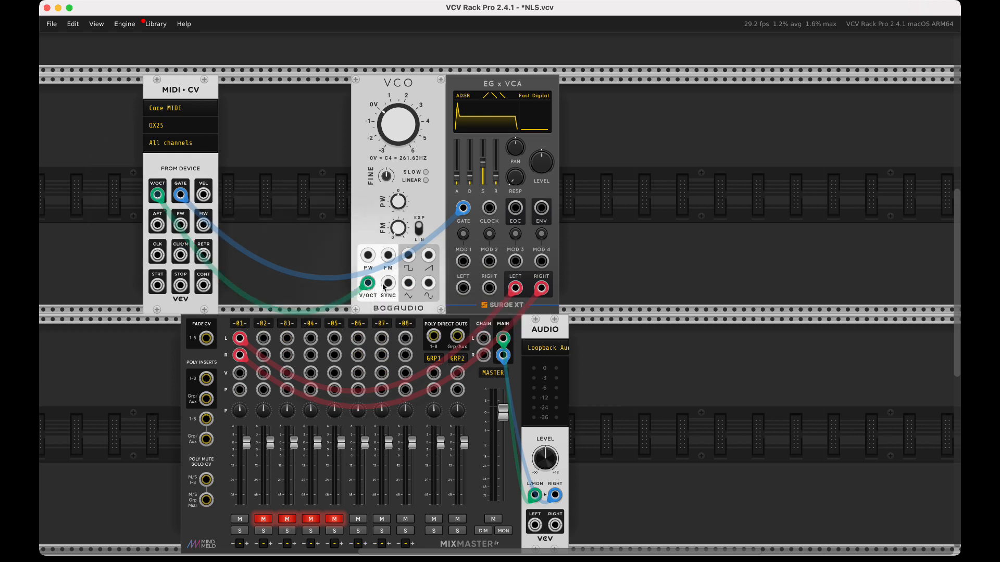
drag(407, 256, 464, 287)
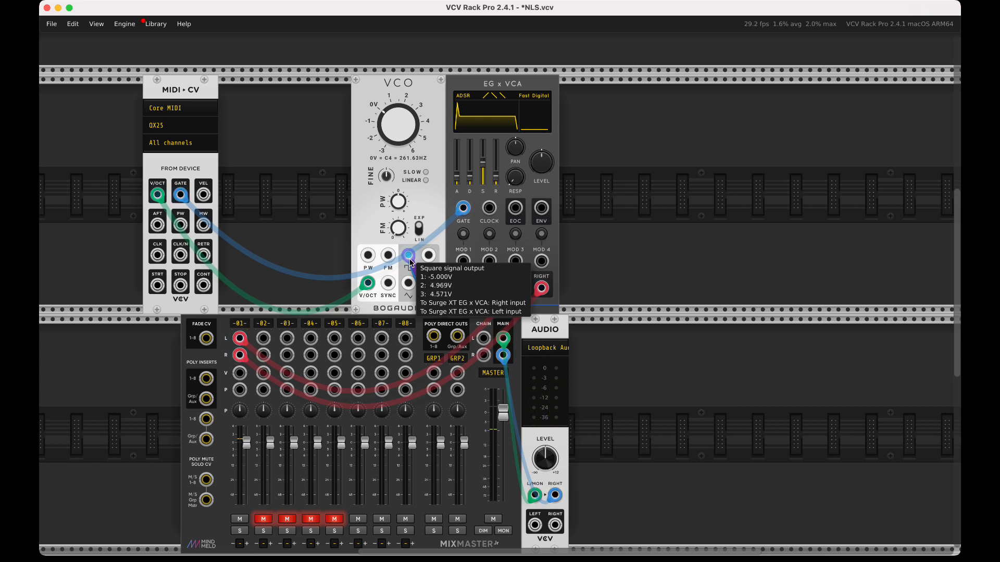
mouse_move(428, 256)
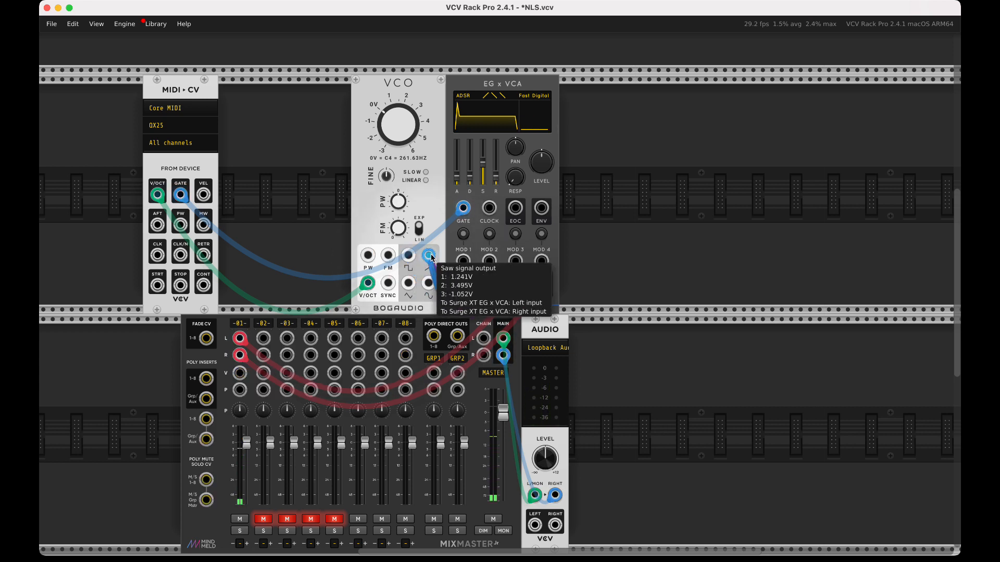
mouse_move(400, 69)
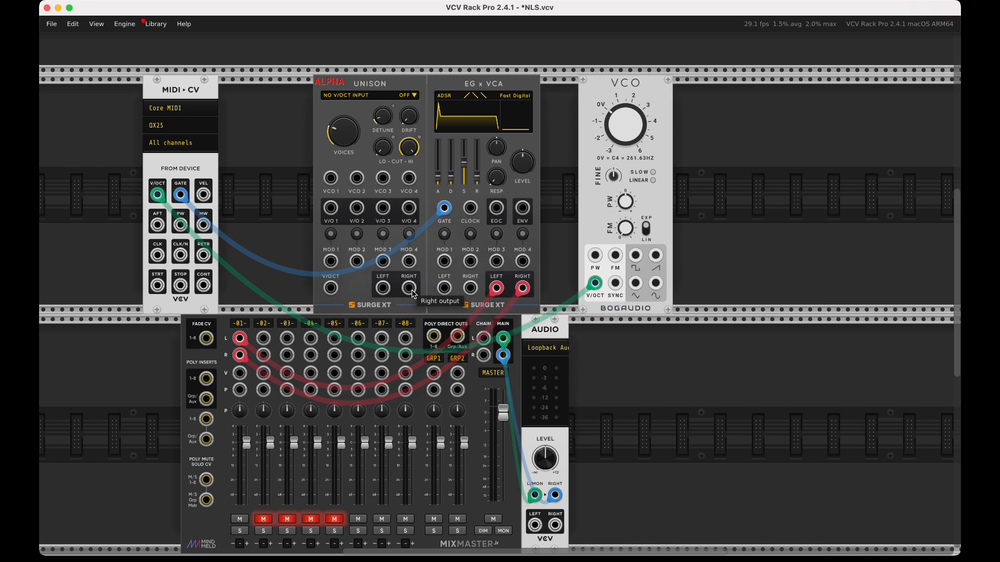
mouse_move(381, 290)
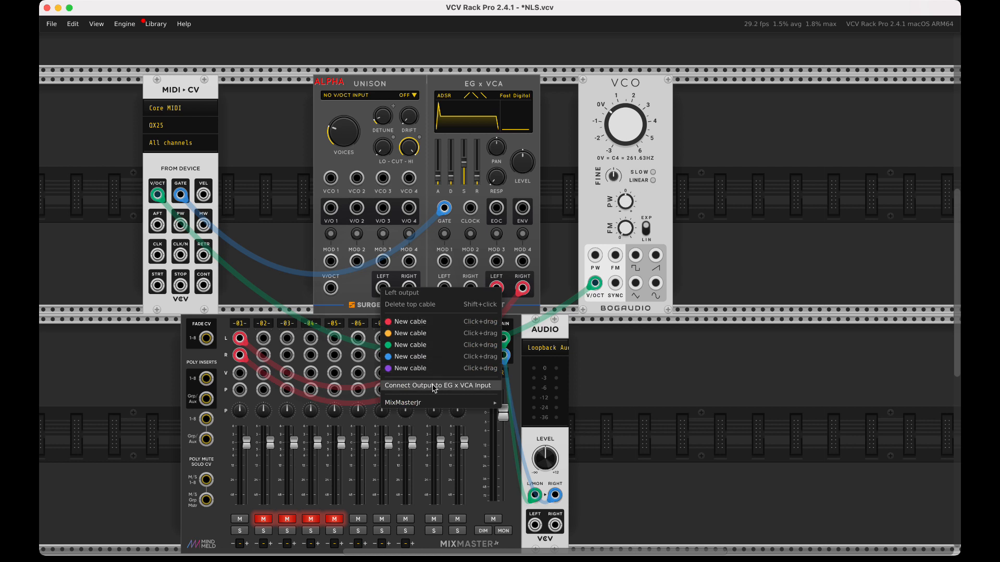
- Connect the Surge XT Unison's stereo outputs to the EG x VCA inputs
click(436, 385)
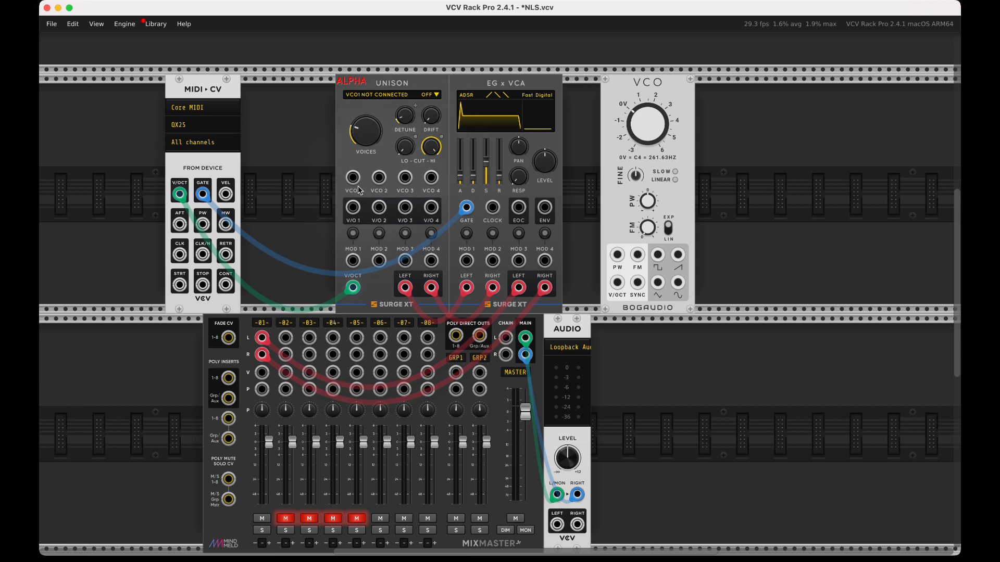
mouse_move(352, 177)
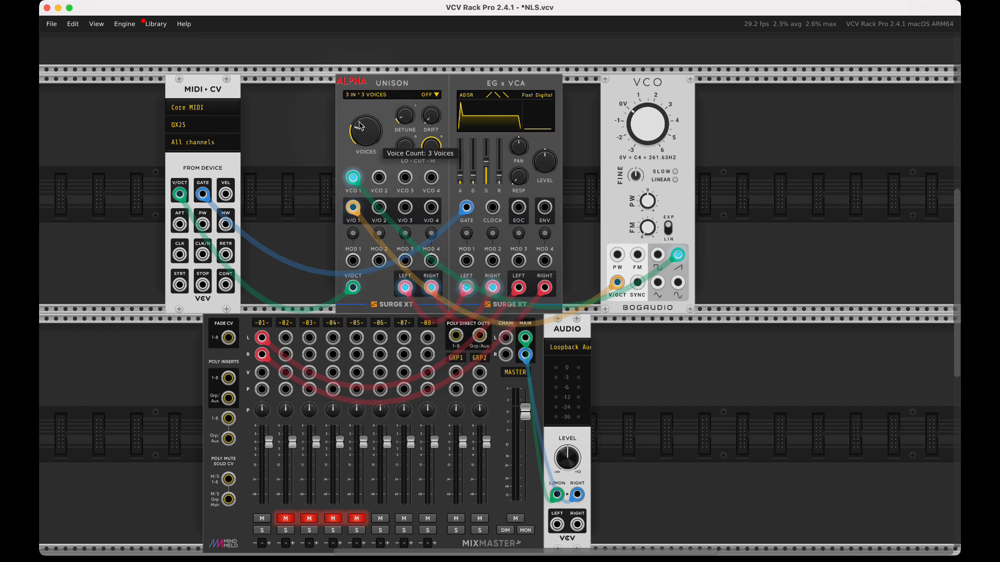
mouse_move(426, 118)
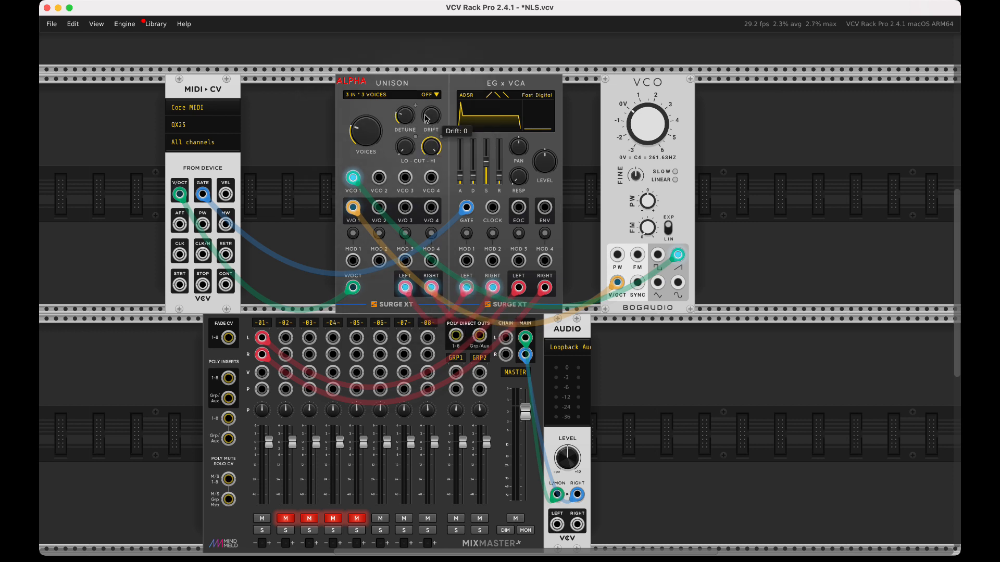
- Set Unison drift to zero and raise the detune spread between its voices
drag(404, 114, 404, 124)
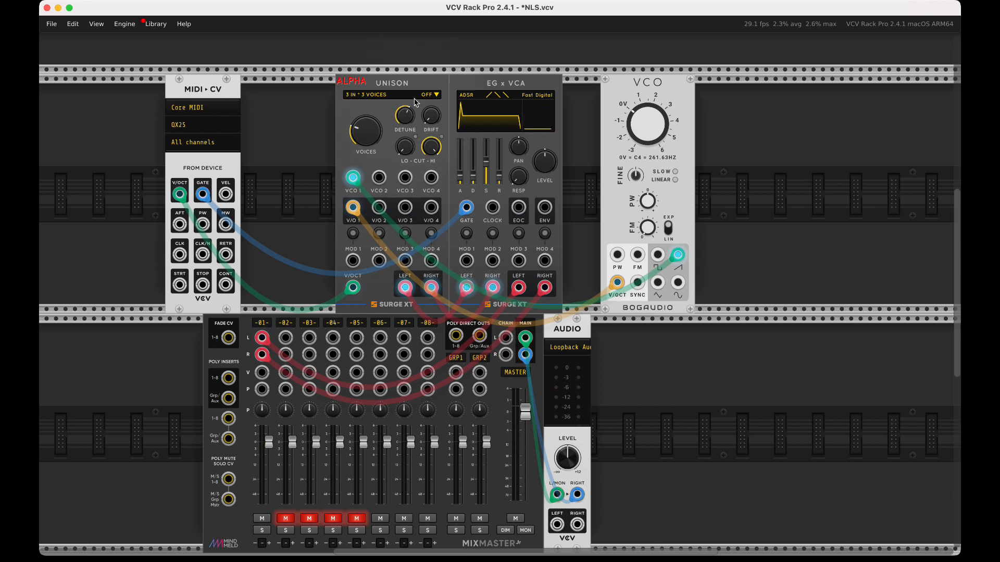
drag(405, 115, 405, 111)
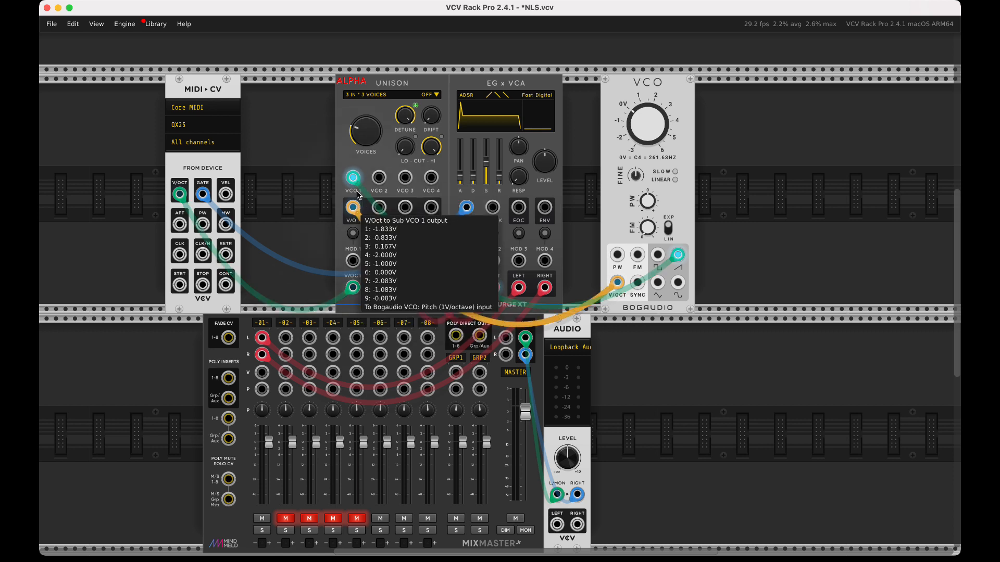
mouse_move(409, 291)
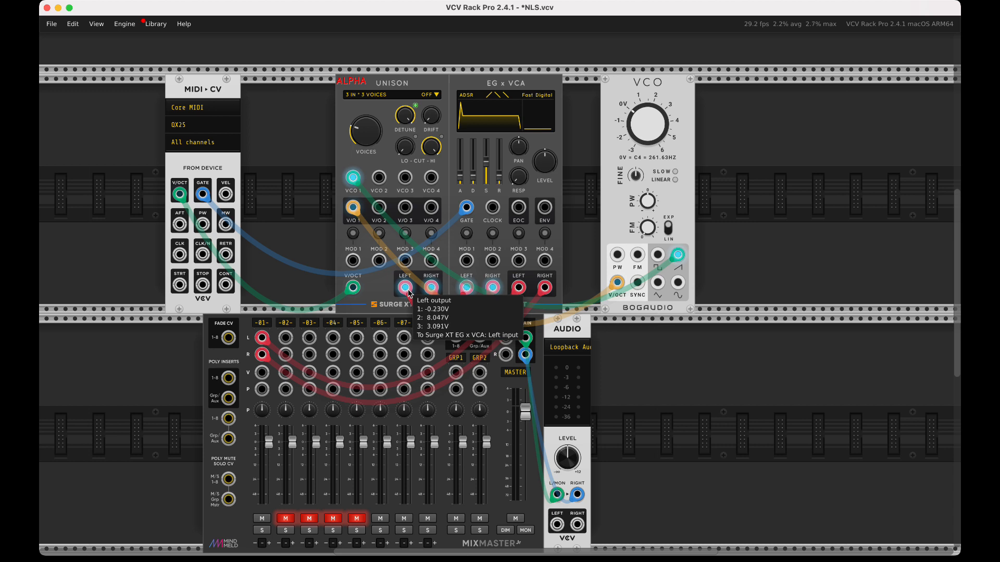
mouse_move(248, 177)
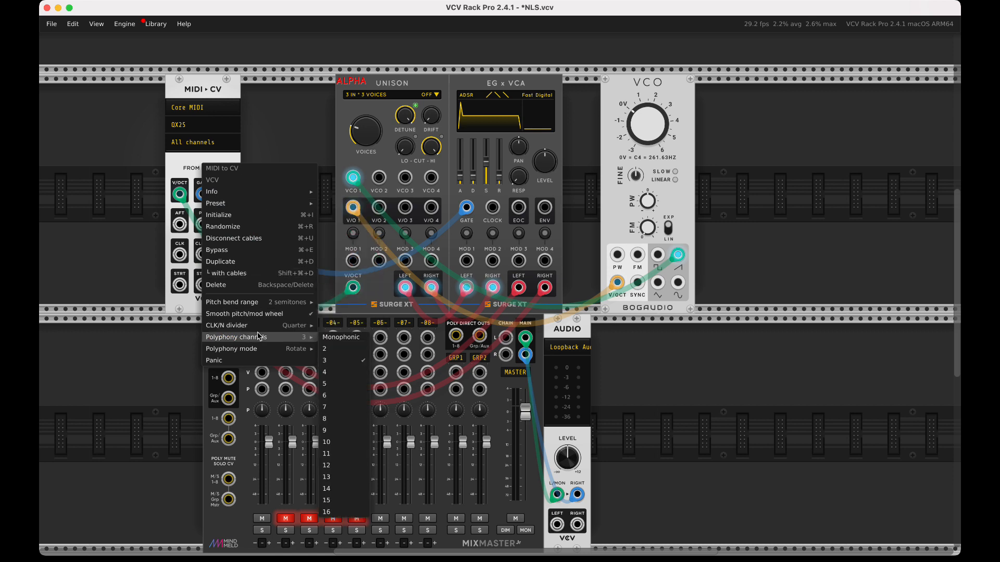
mouse_move(338, 420)
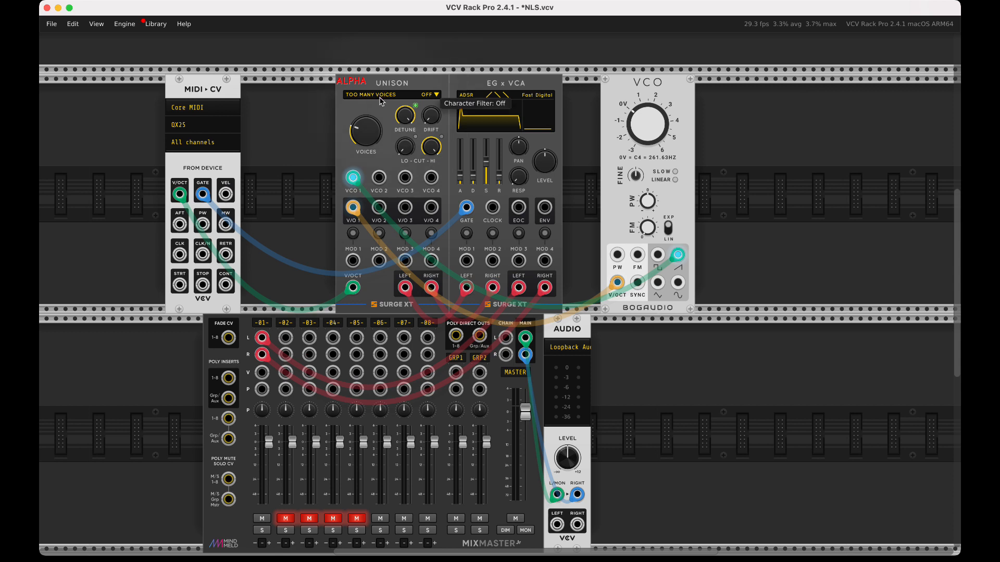
mouse_move(640, 91)
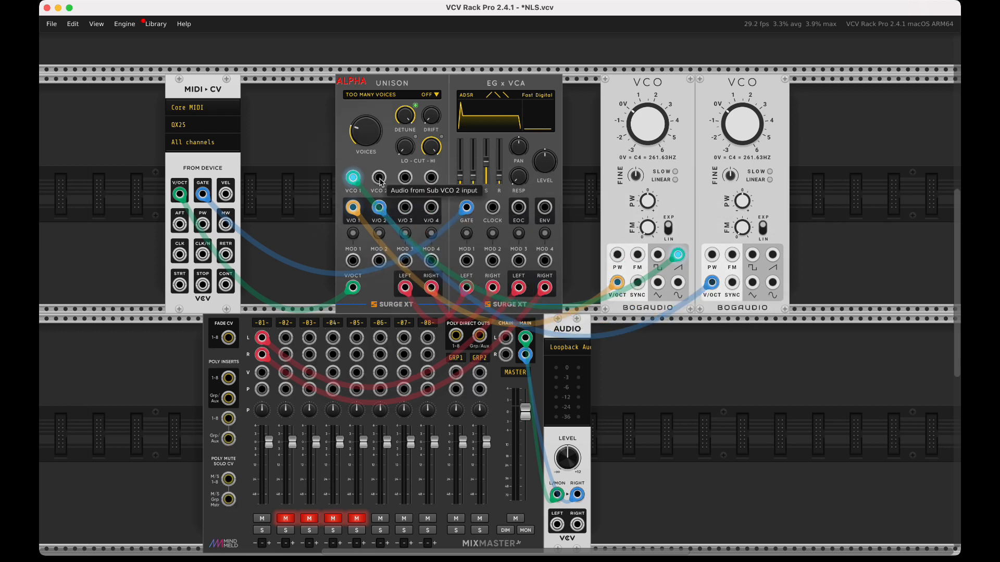
- Return the second Bogaudio VCO's saw output into the Unison's VCO 2 input
drag(772, 256, 377, 177)
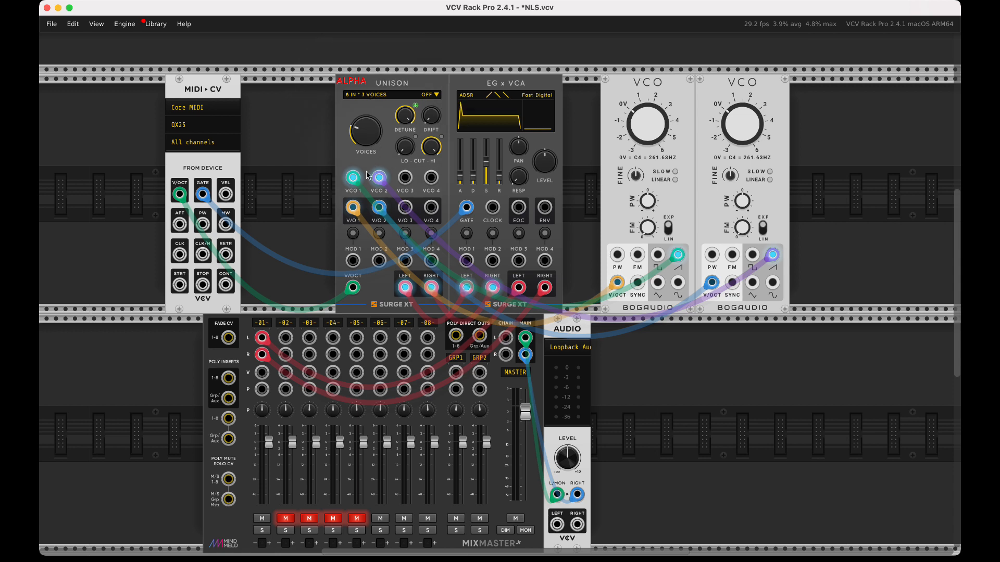
mouse_move(379, 177)
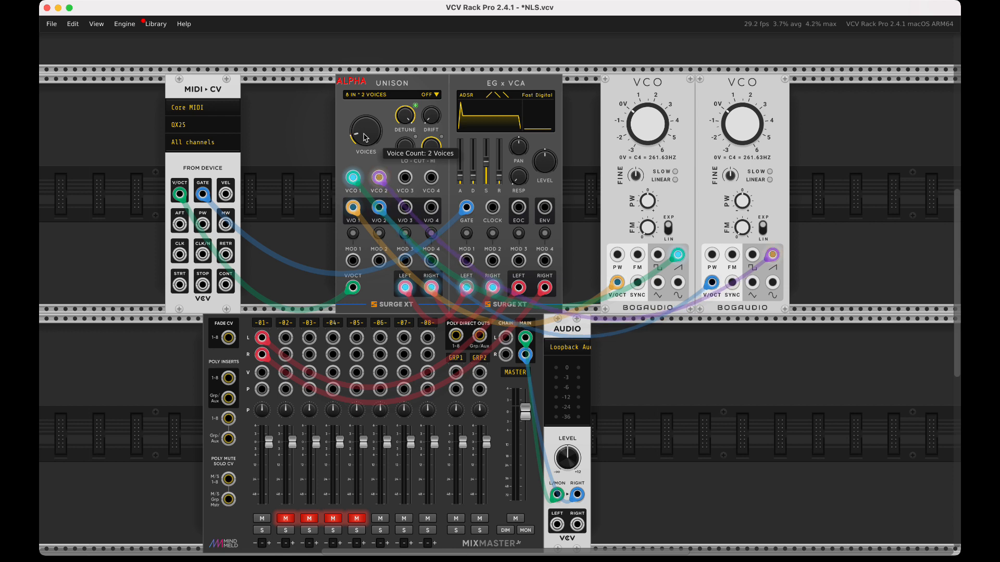
- Set MIDI-CV polyphony to 7 channels so Unison reads seven inputs with three voices
right_click(364, 126)
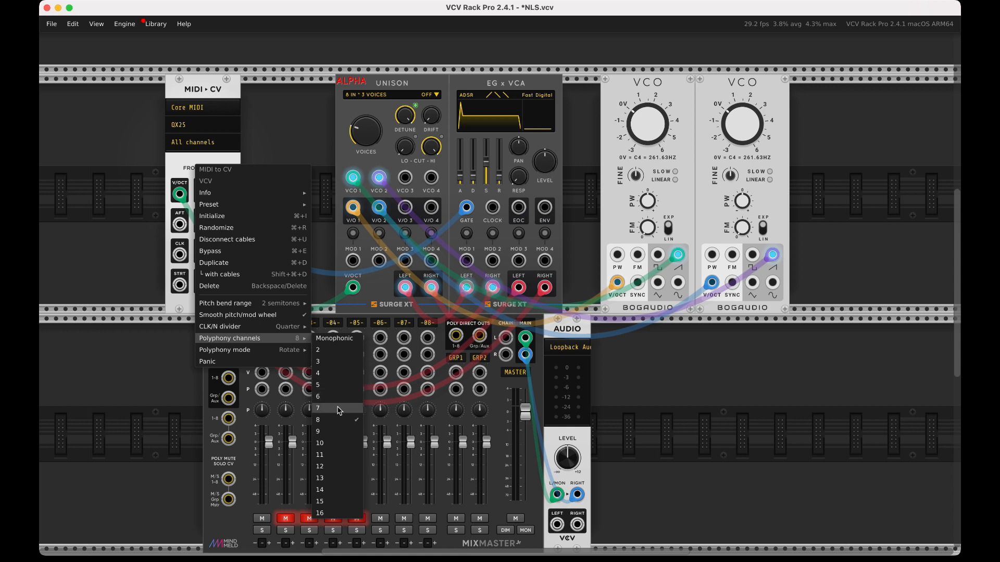
click(318, 409)
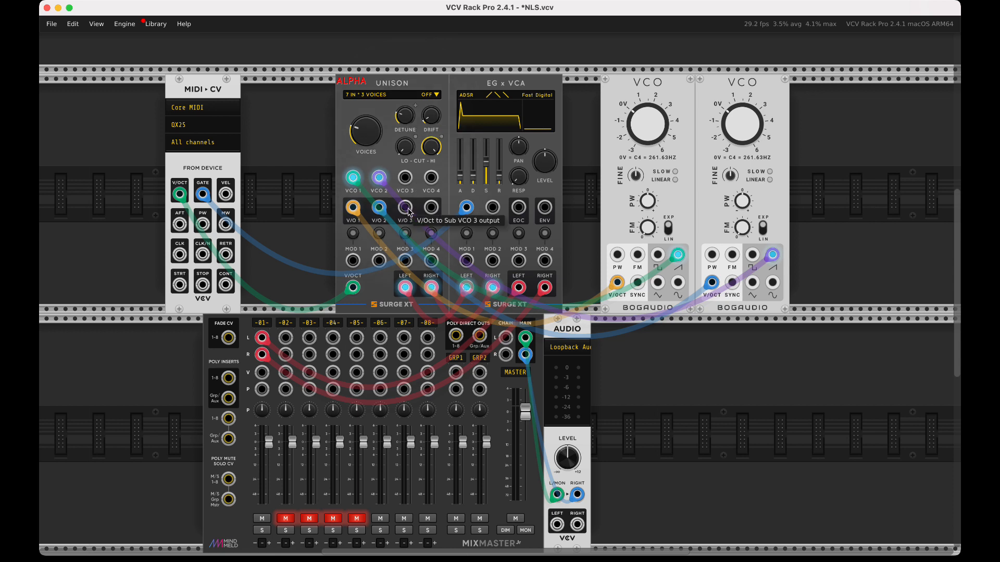
mouse_move(431, 209)
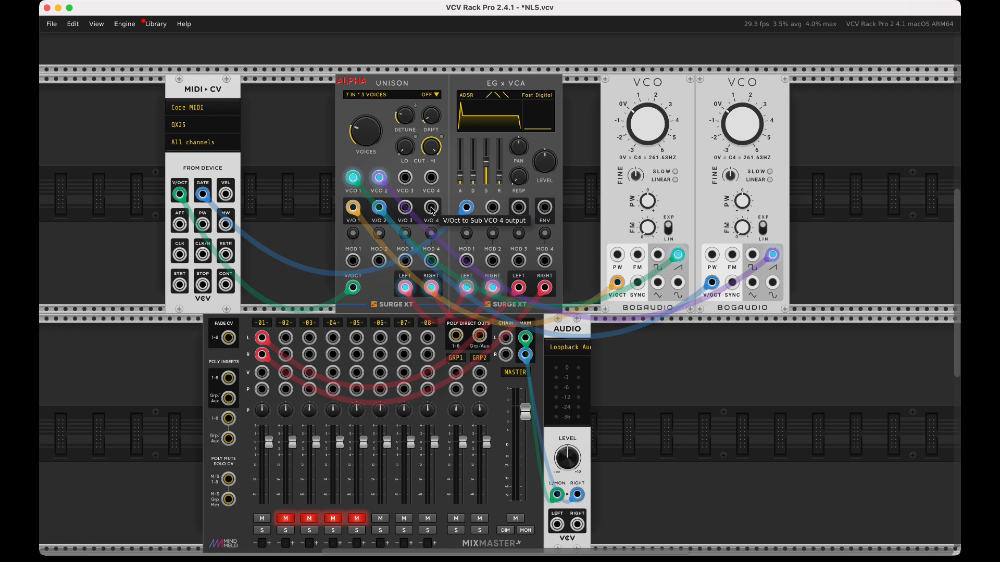
mouse_move(700, 190)
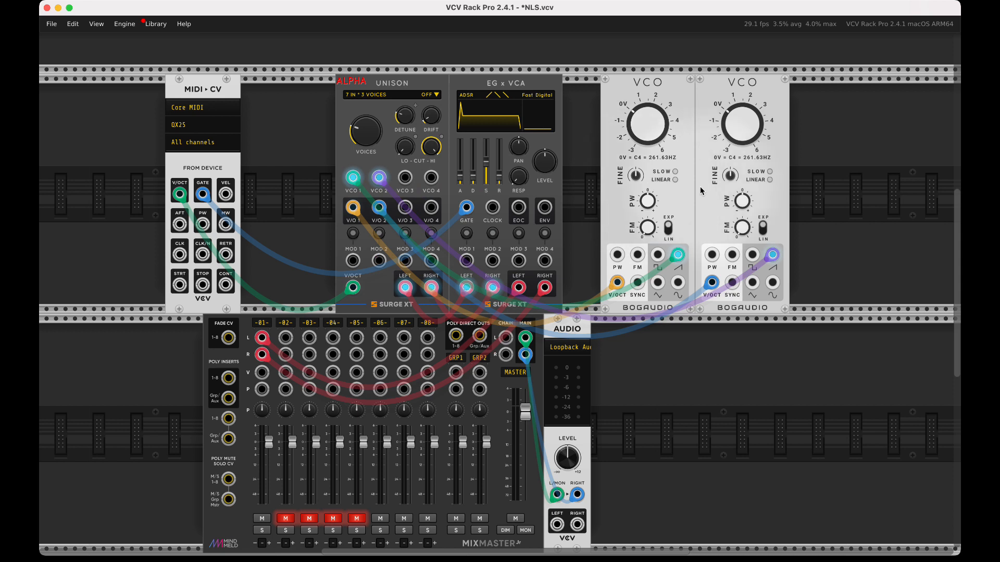
mouse_move(697, 202)
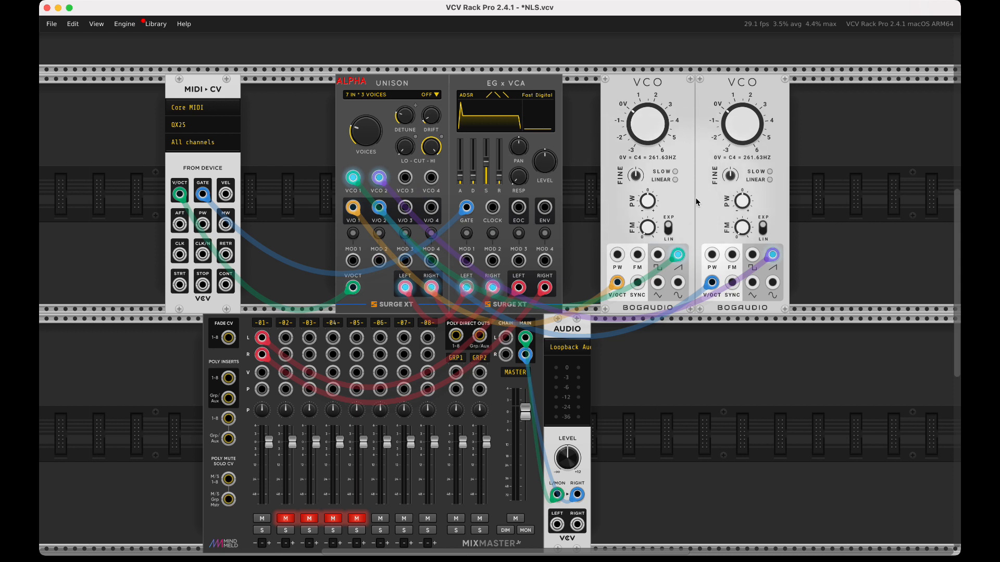
click(736, 117)
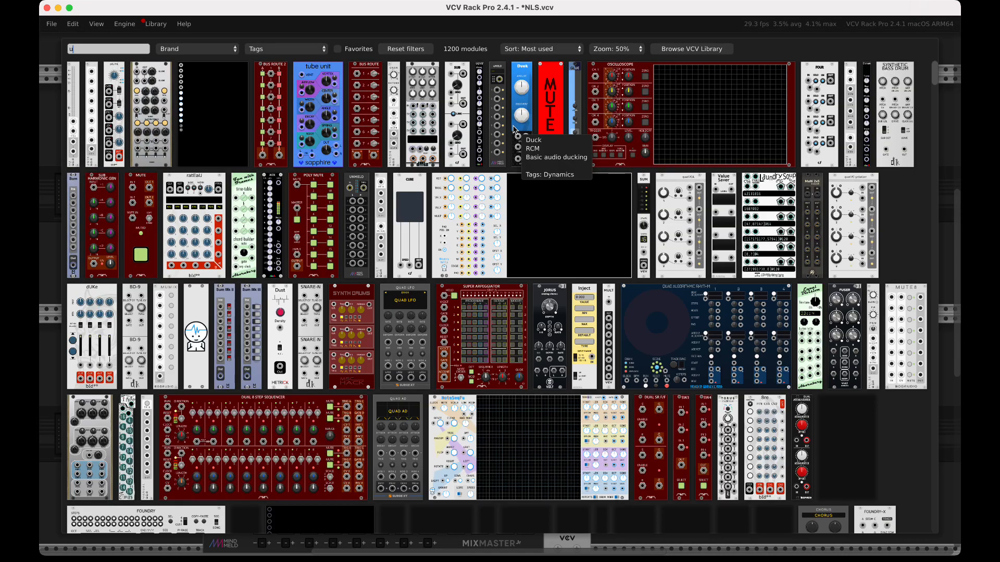
- Search the module browser for 'unison' to place the Unison CV Xpand expander
text(nis)
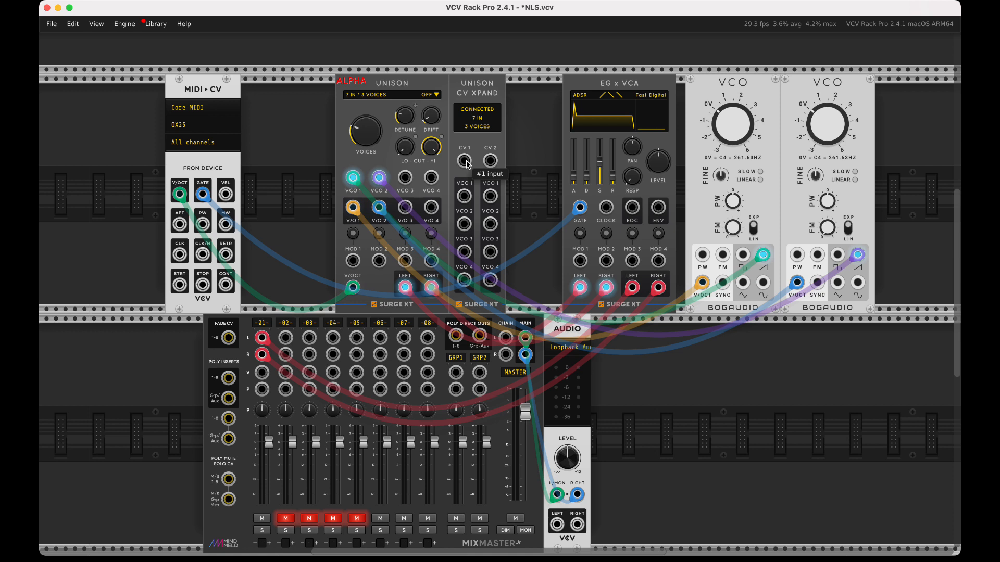
mouse_move(466, 166)
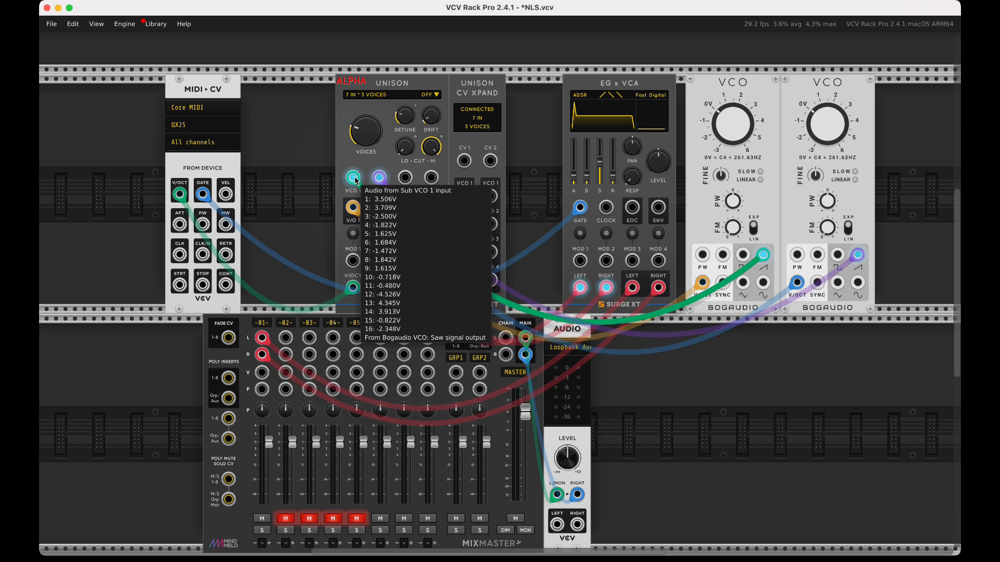
mouse_move(463, 162)
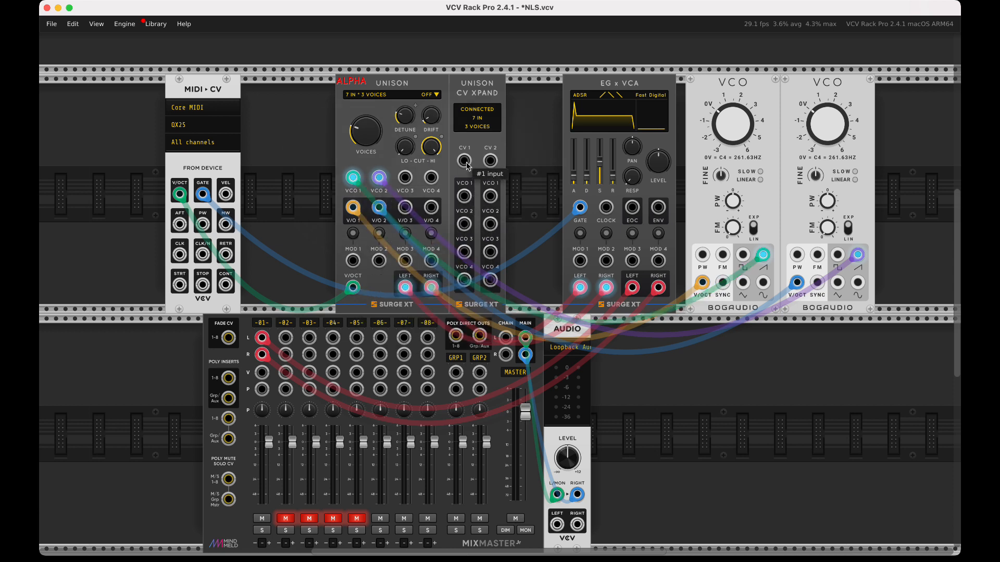
mouse_move(465, 195)
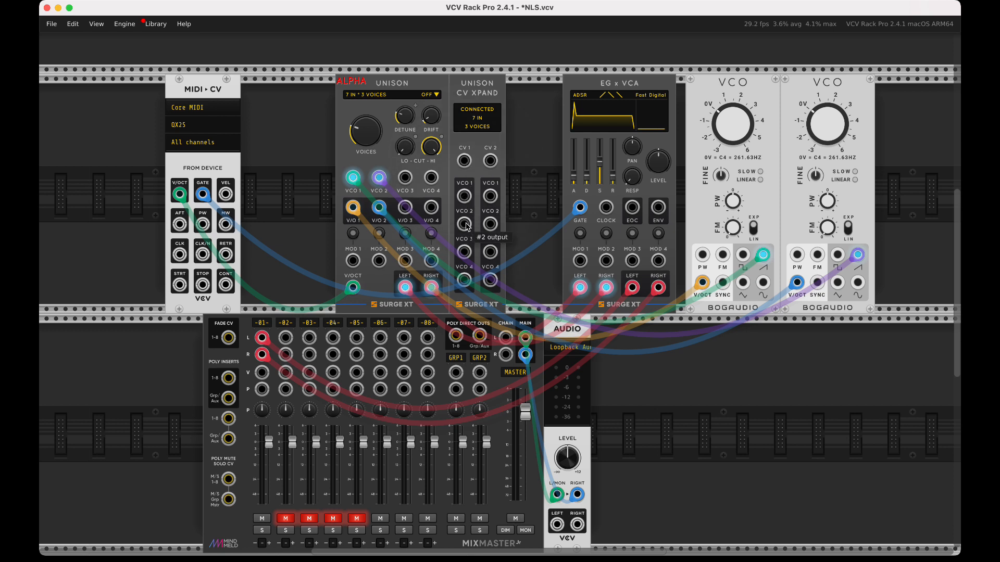
mouse_move(465, 199)
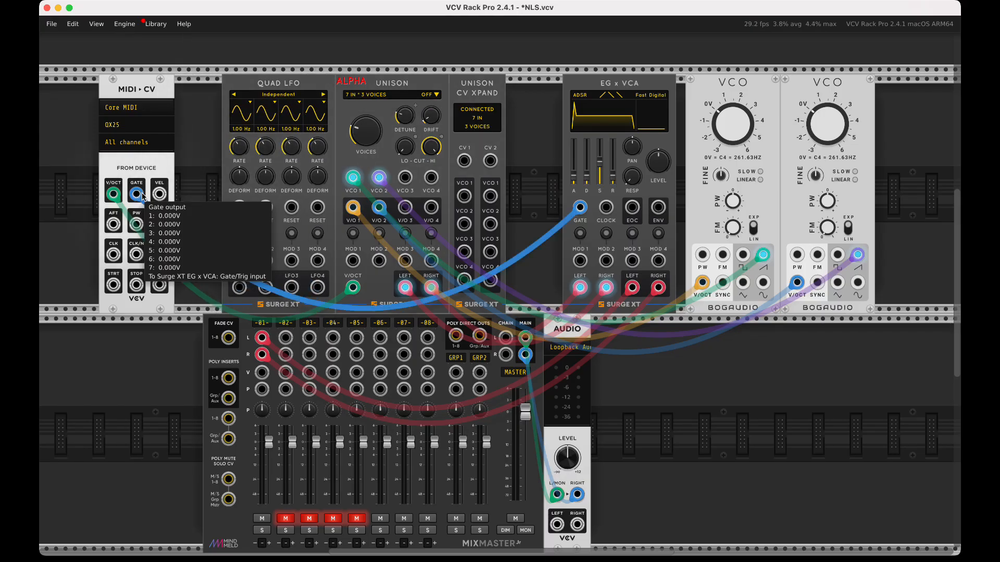
- Reset Quad LFO 1 from the MIDI gate and send LFO 1 into the Xpand's CV 1
drag(136, 192, 579, 207)
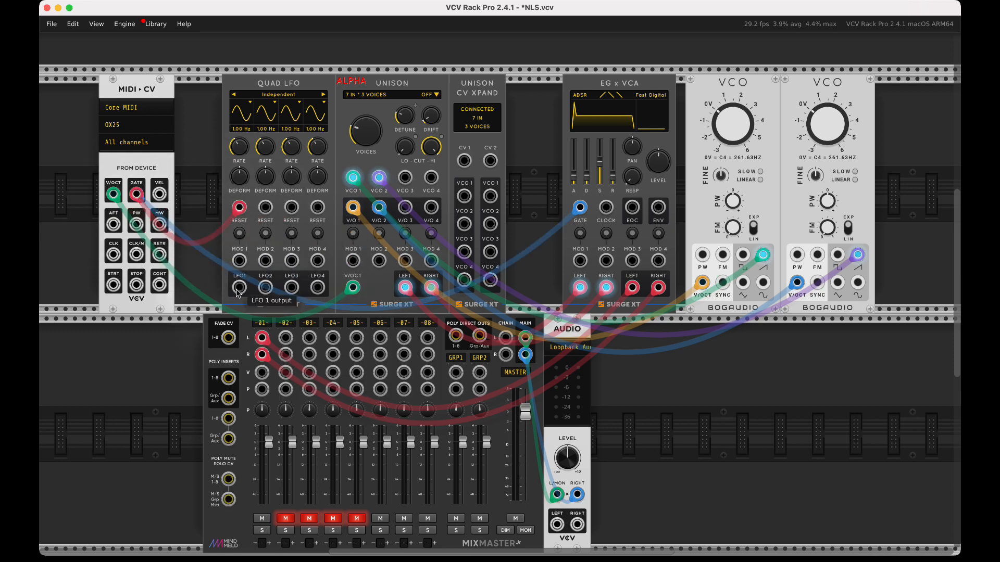
drag(239, 289, 464, 160)
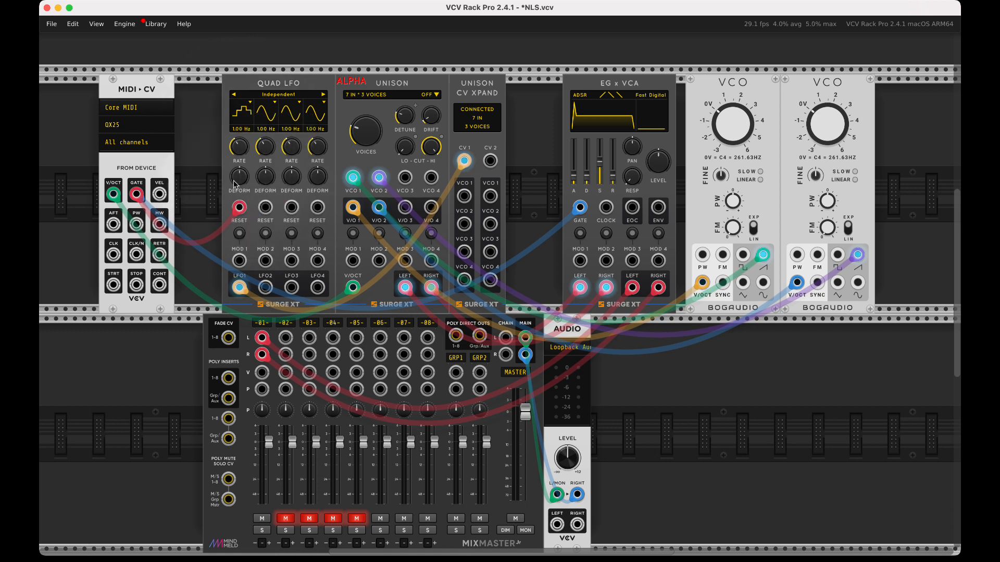
mouse_move(464, 210)
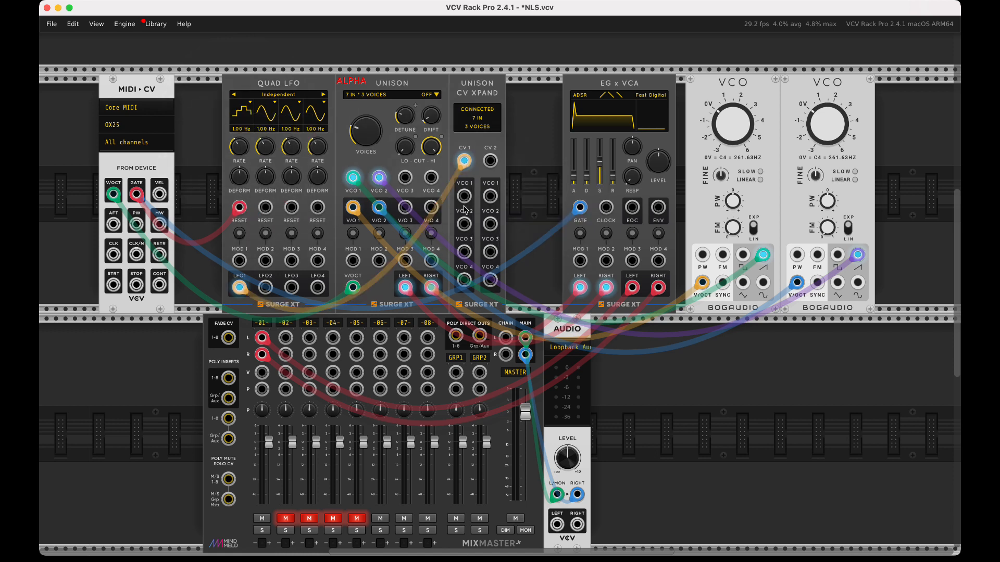
mouse_move(464, 198)
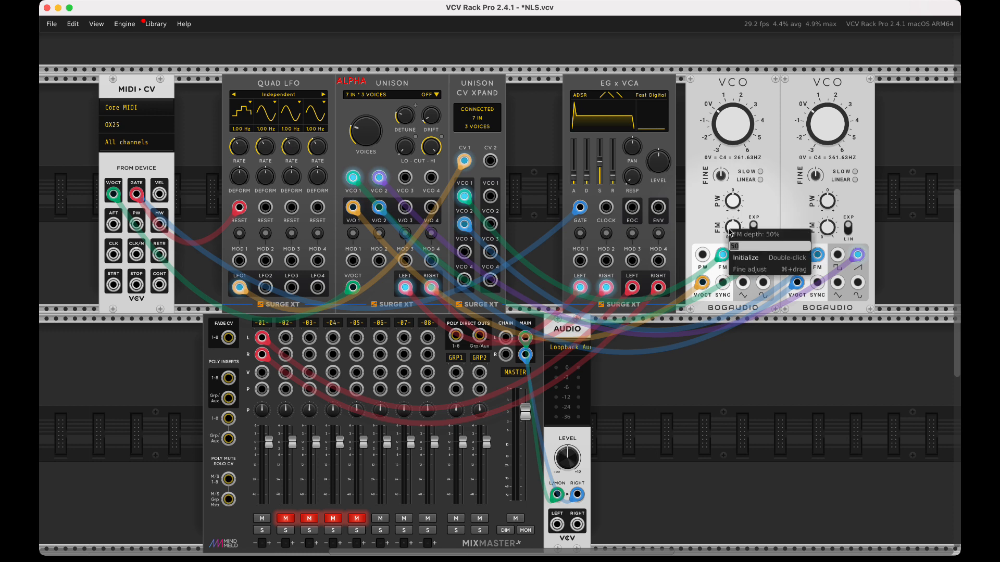
- Lower the first Bogaudio VCO's FM depth to 3% and check its value
drag(733, 229, 733, 274)
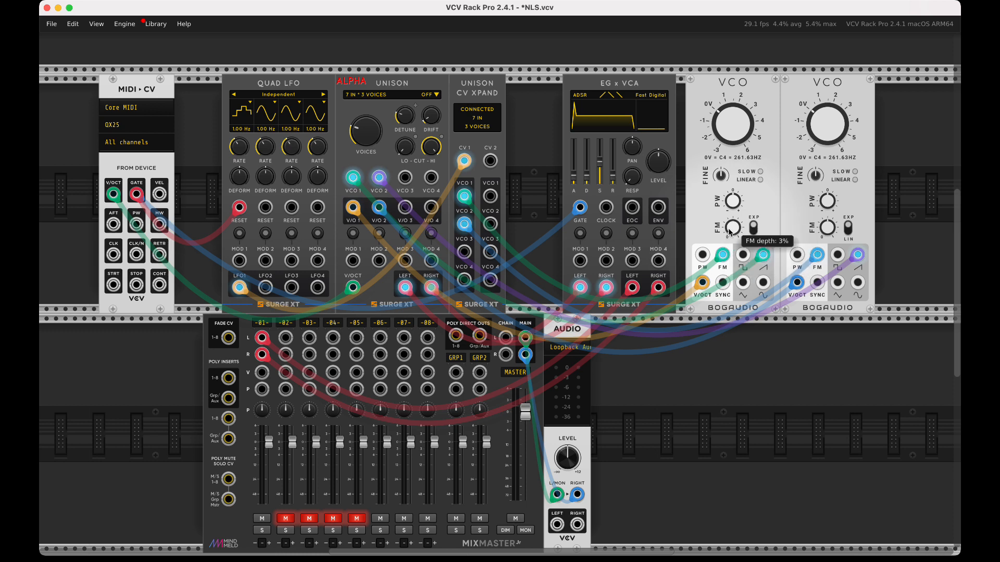
right_click(828, 218)
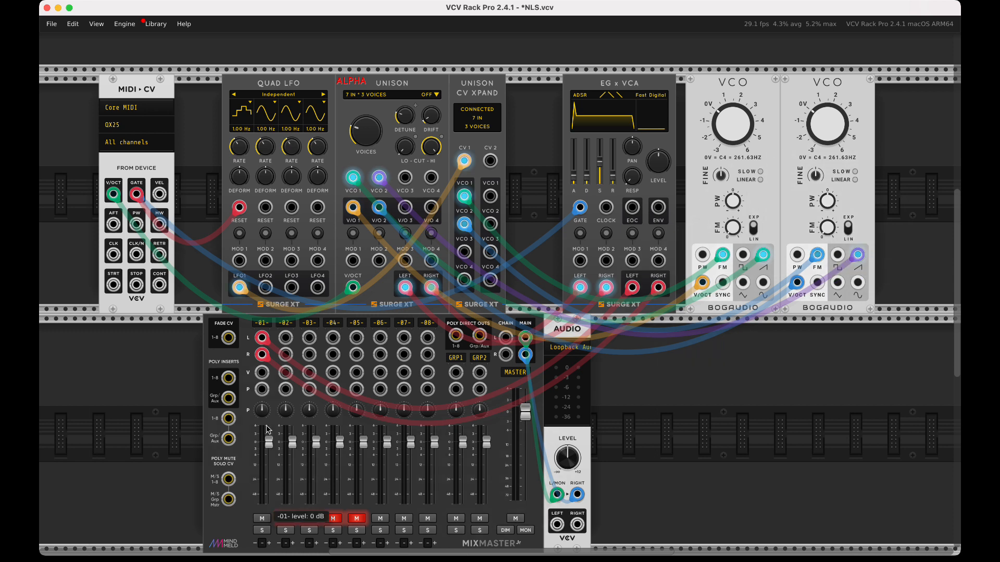
- Bring MixMaster channel 1 fader to 0 dB and slow Quad LFO 1 rate to about 3.19 Hz
drag(260, 447, 261, 466)
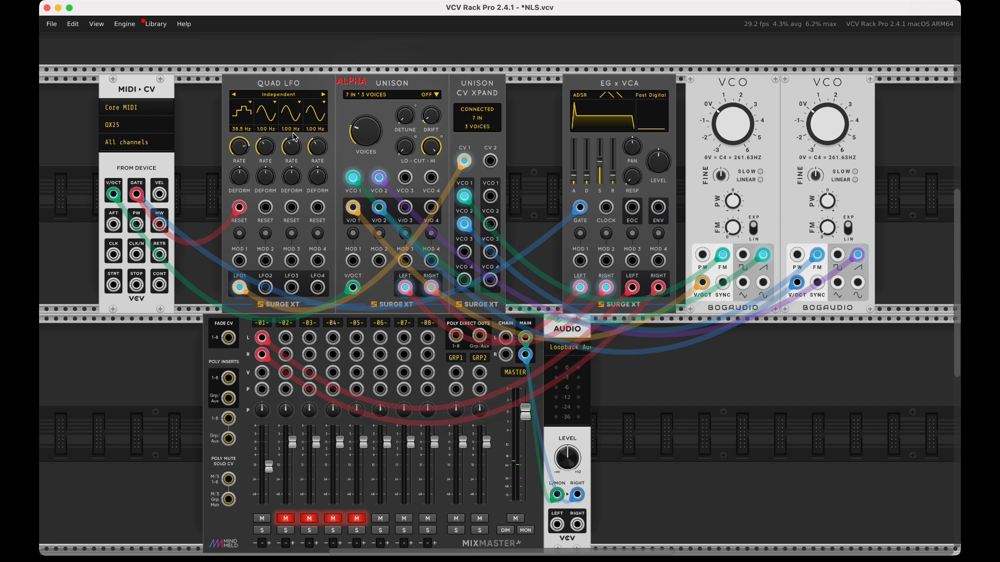
drag(240, 145, 239, 149)
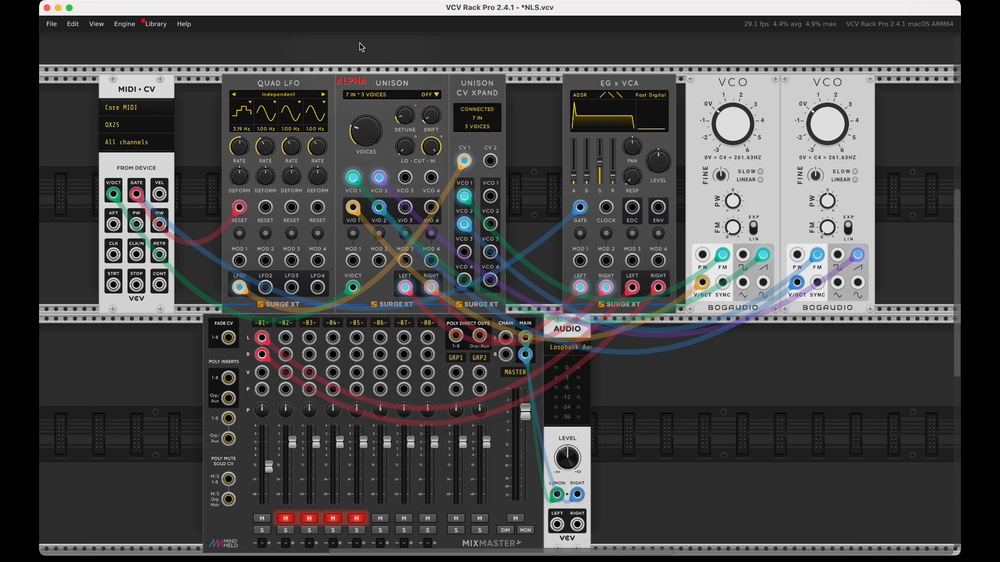
mouse_move(455, 136)
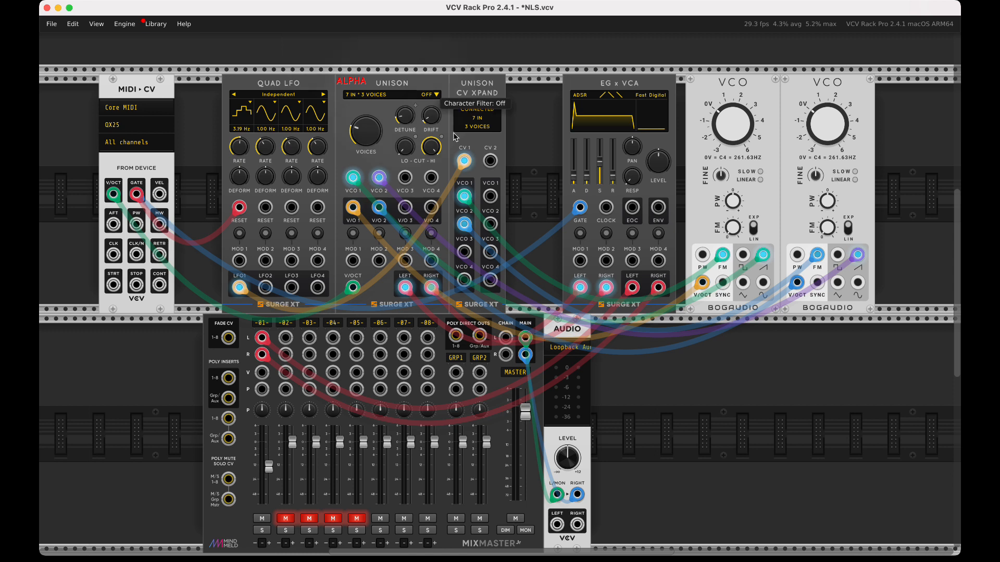
mouse_move(479, 138)
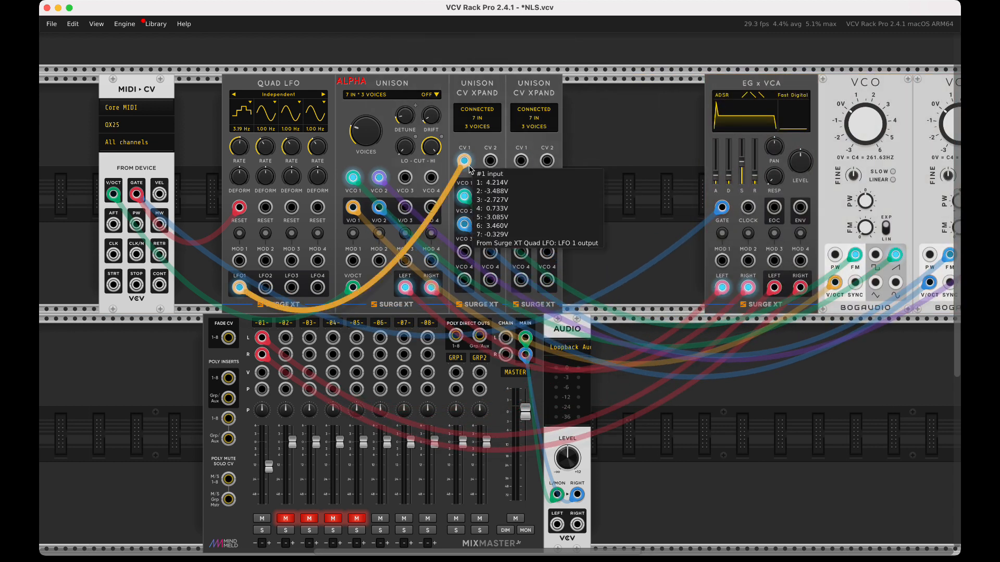
mouse_move(491, 181)
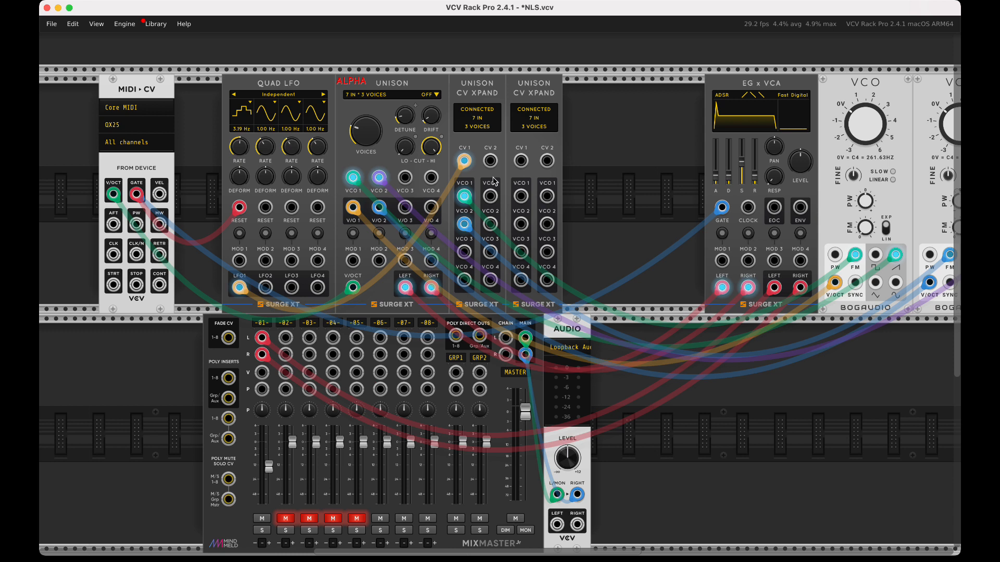
mouse_move(635, 231)
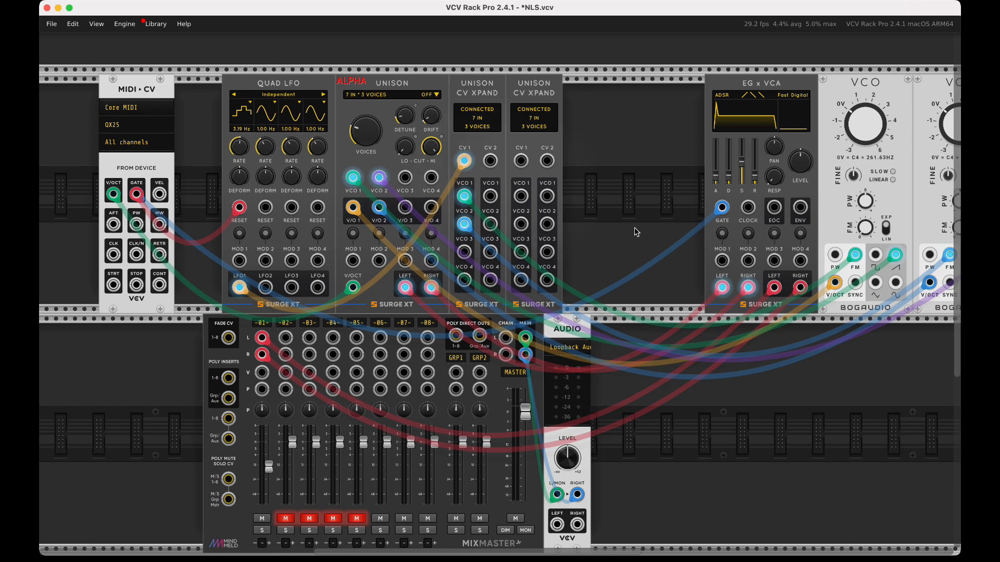